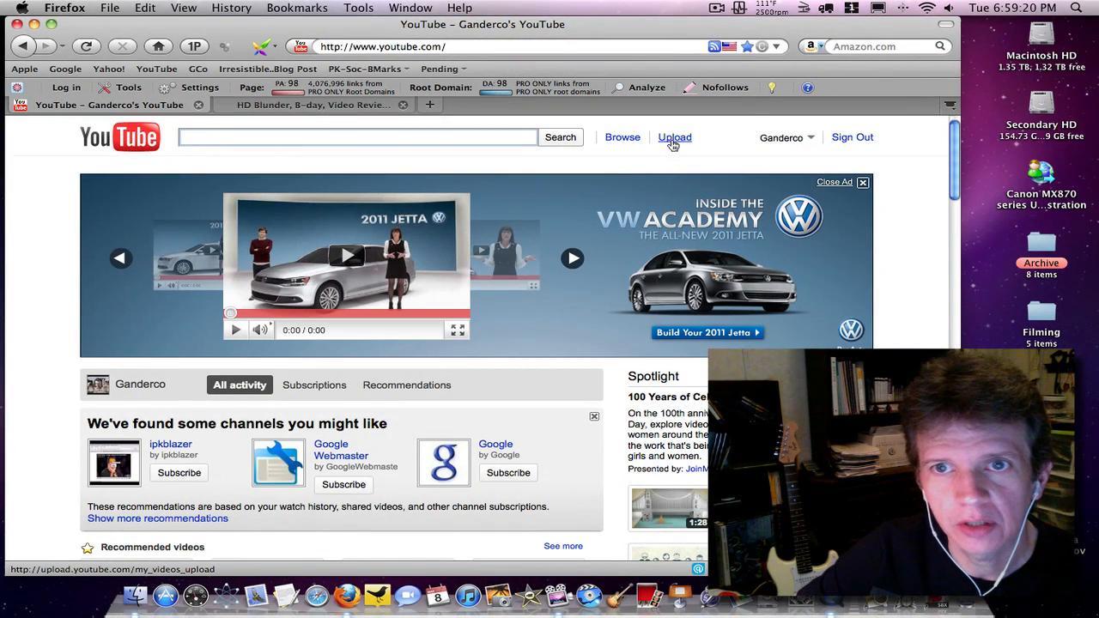
Reach the video file upload page via the account menu's My Videos after a blank first attempt
left_click(674, 138)
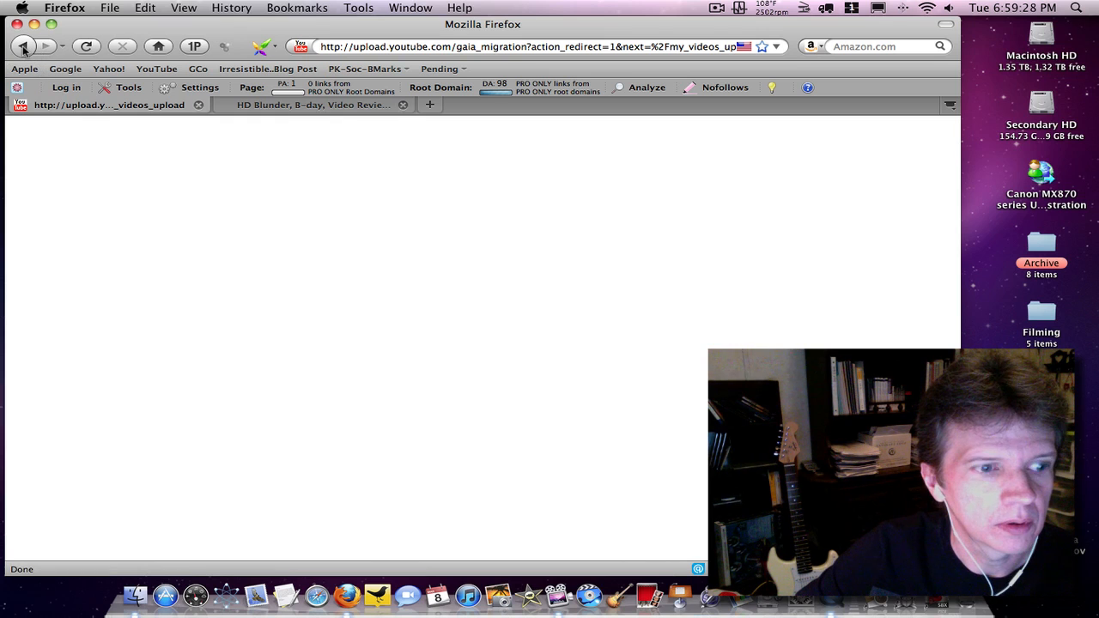
left_click(24, 47)
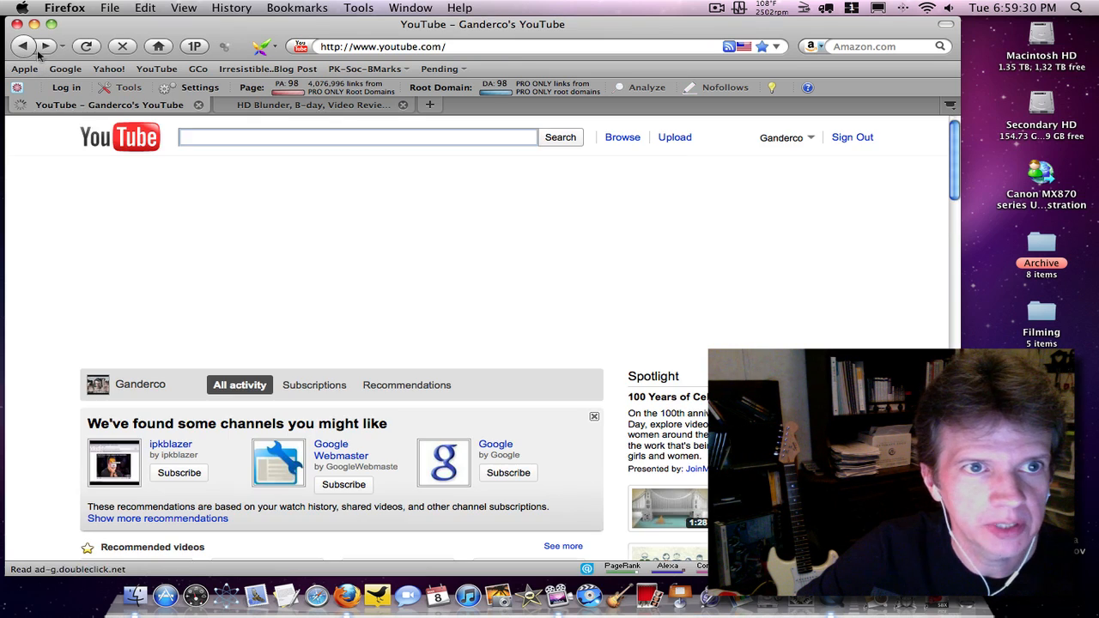
mouse_move(673, 137)
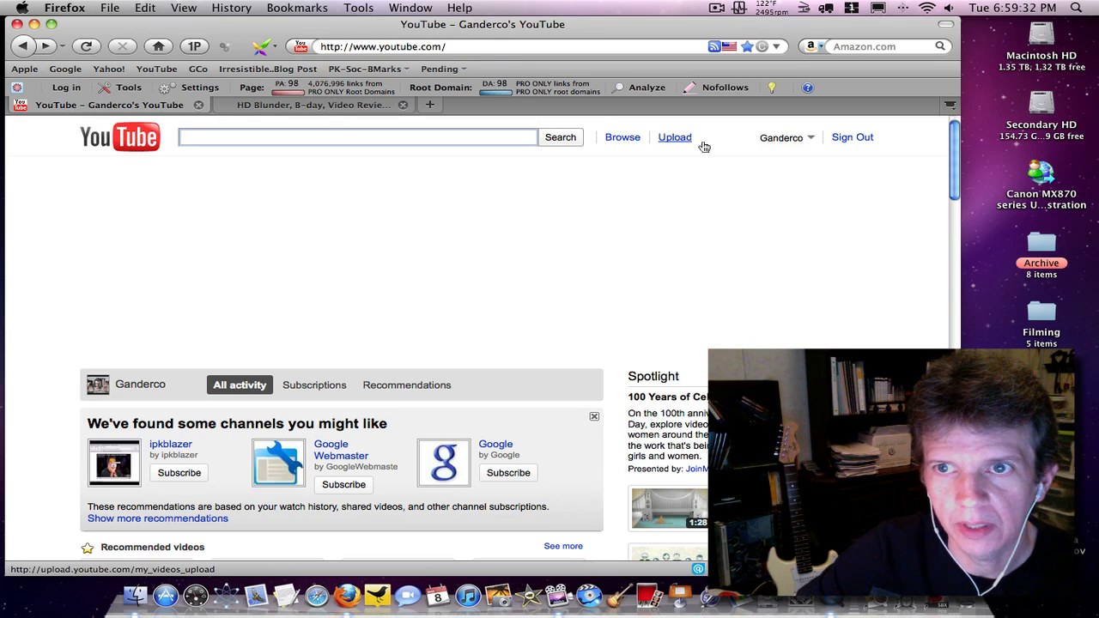
left_click(783, 137)
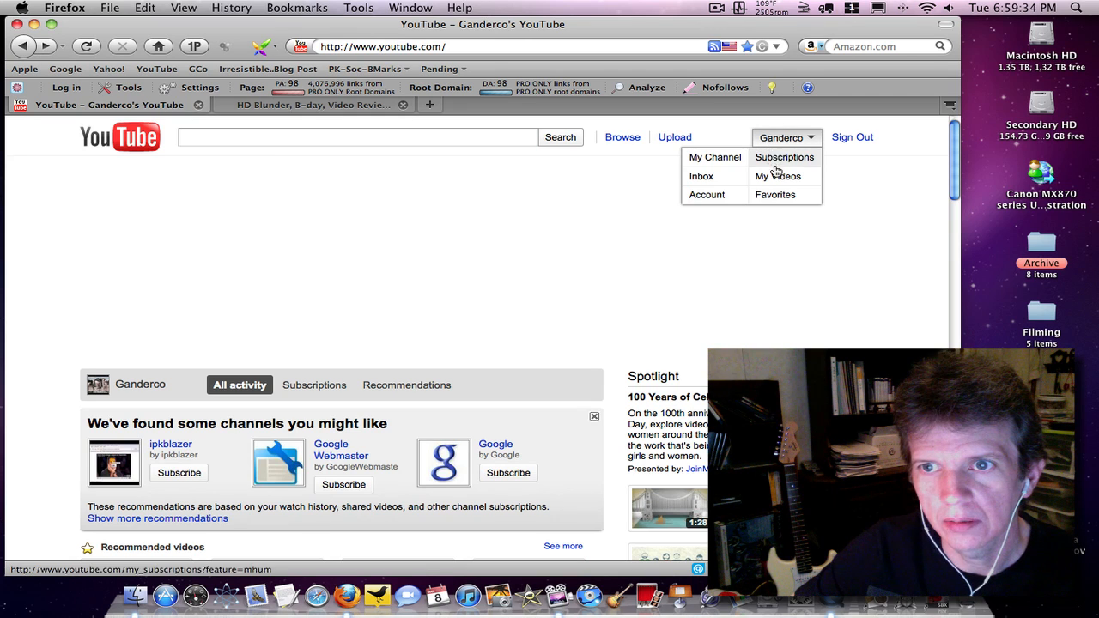
left_click(778, 175)
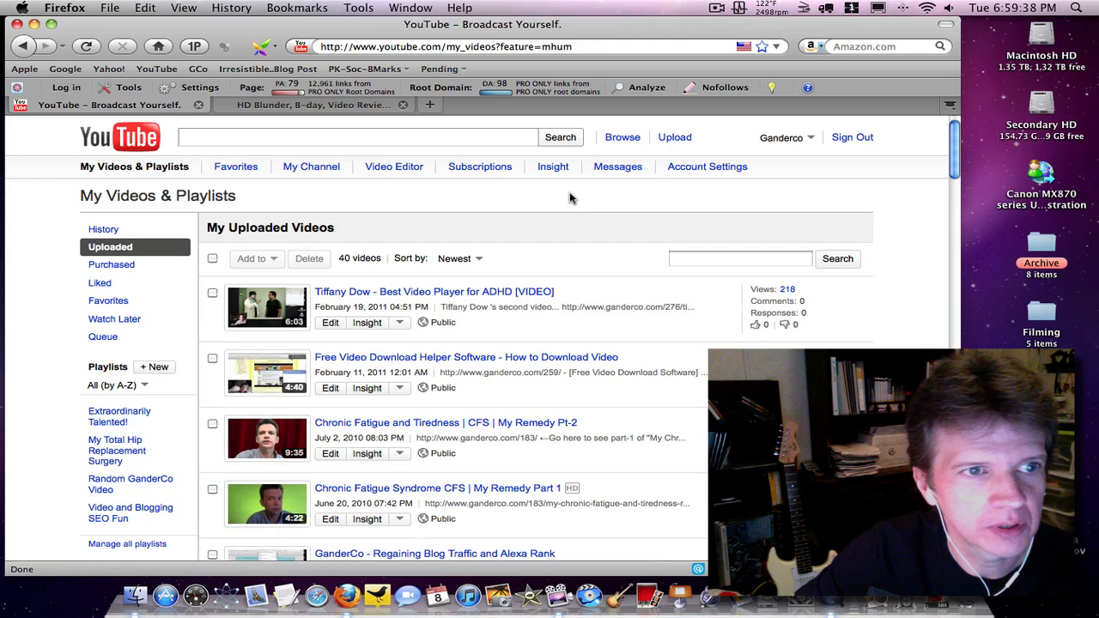
mouse_move(385, 192)
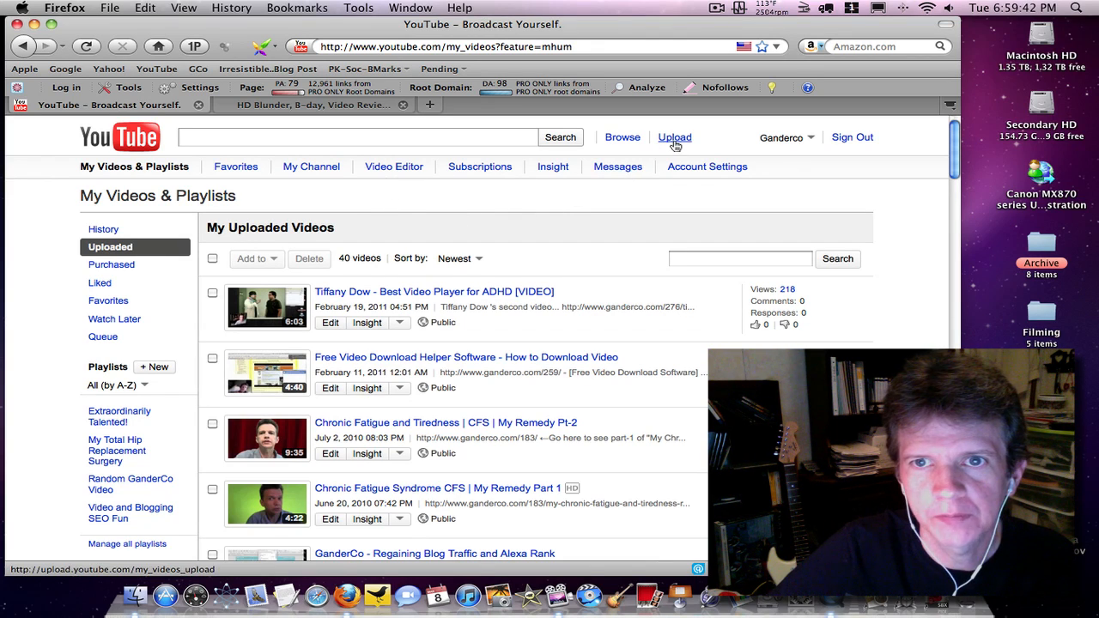
left_click(673, 138)
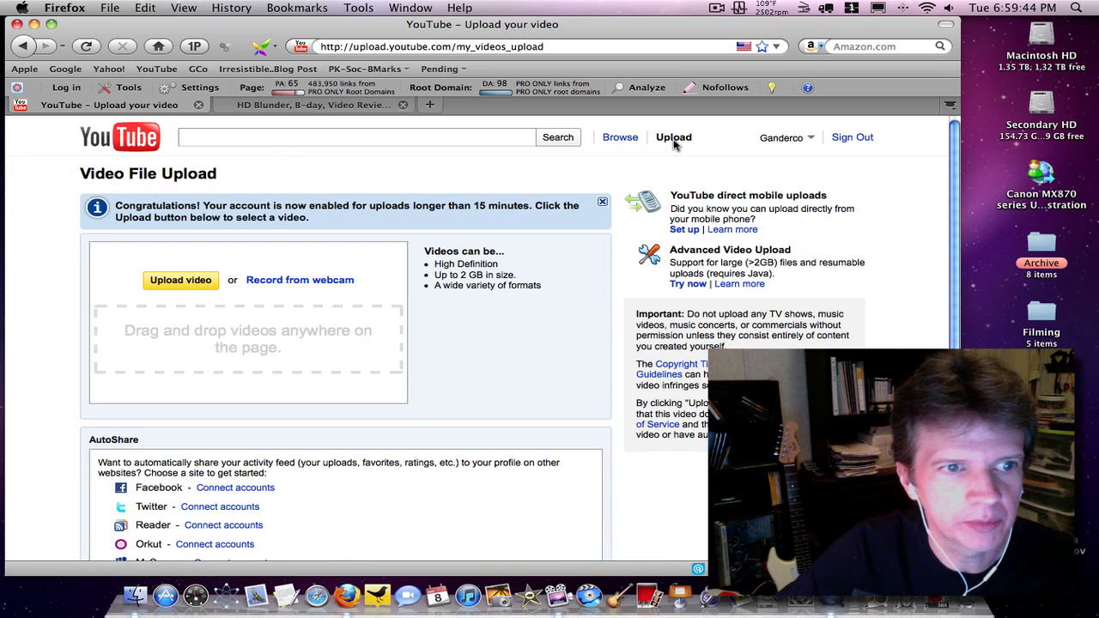
mouse_move(519, 168)
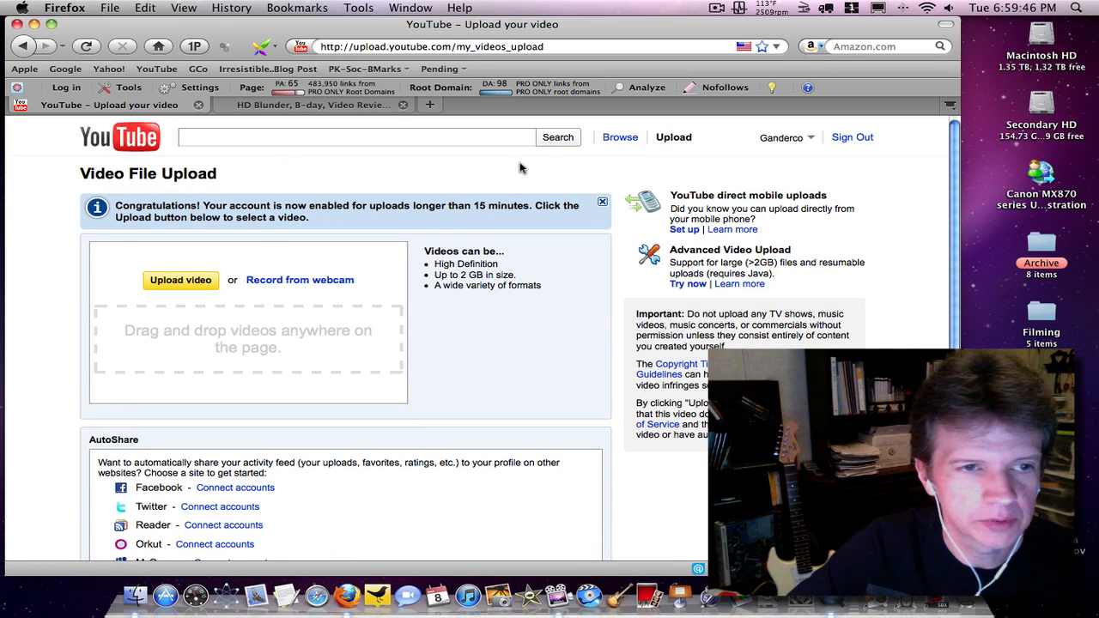
mouse_move(409, 185)
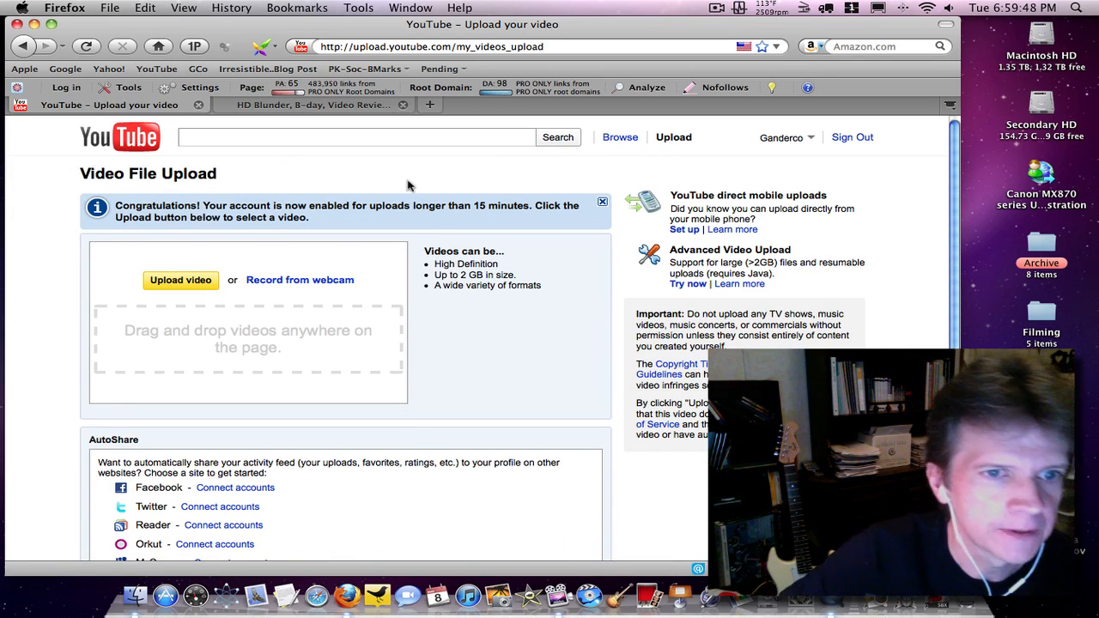
Choose Fast Flip Ulltra HD File Transfer.mov from the Desktop so its upload begins
left_click(180, 280)
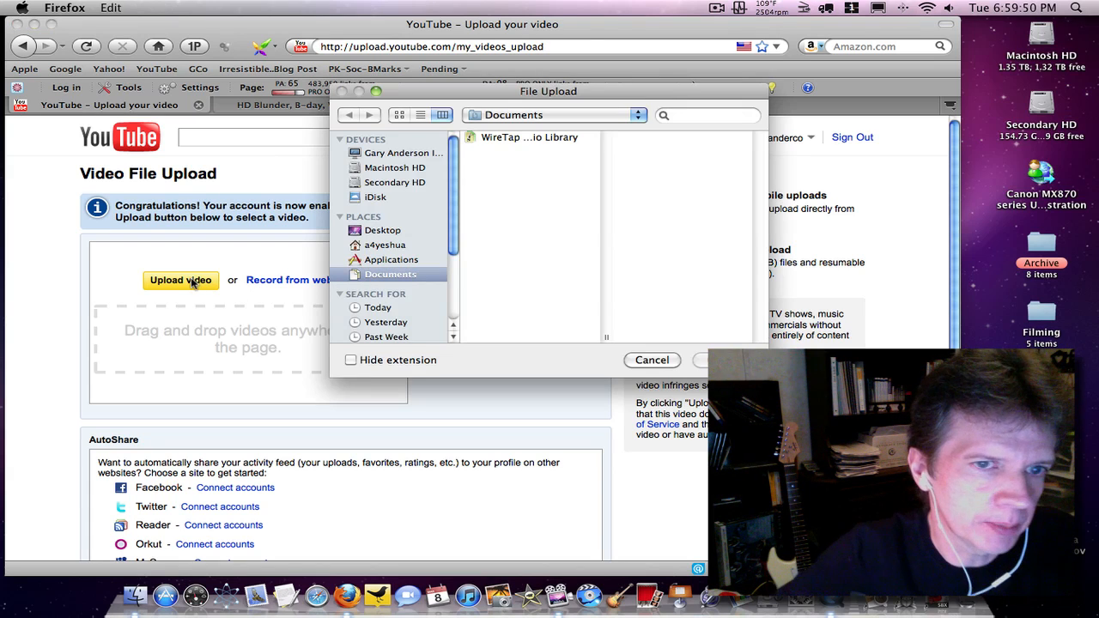
left_click(382, 230)
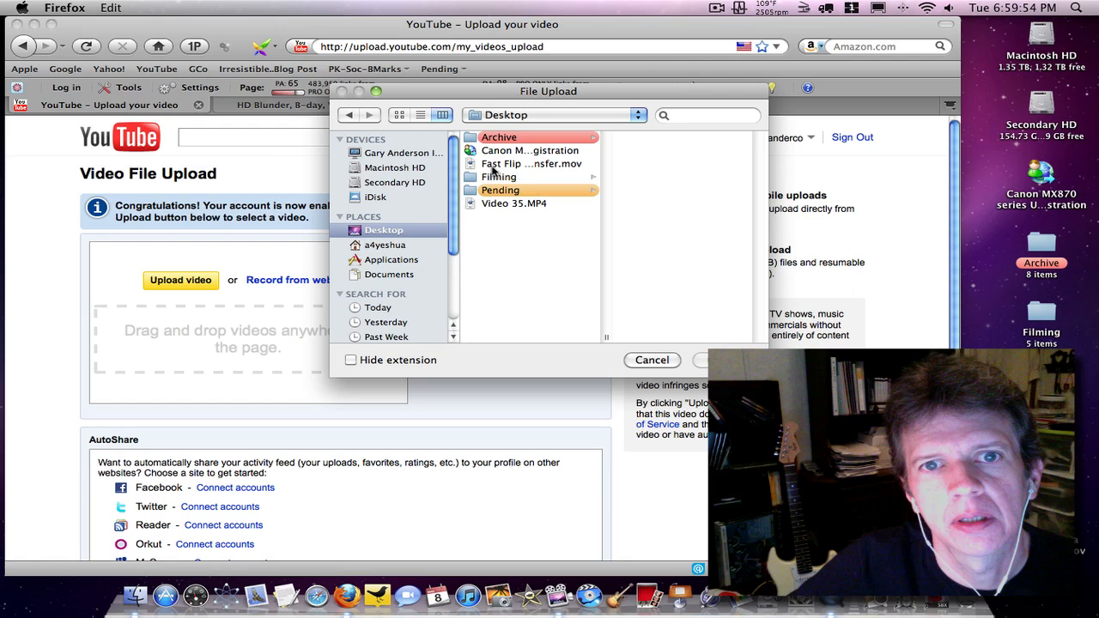
left_click(531, 163)
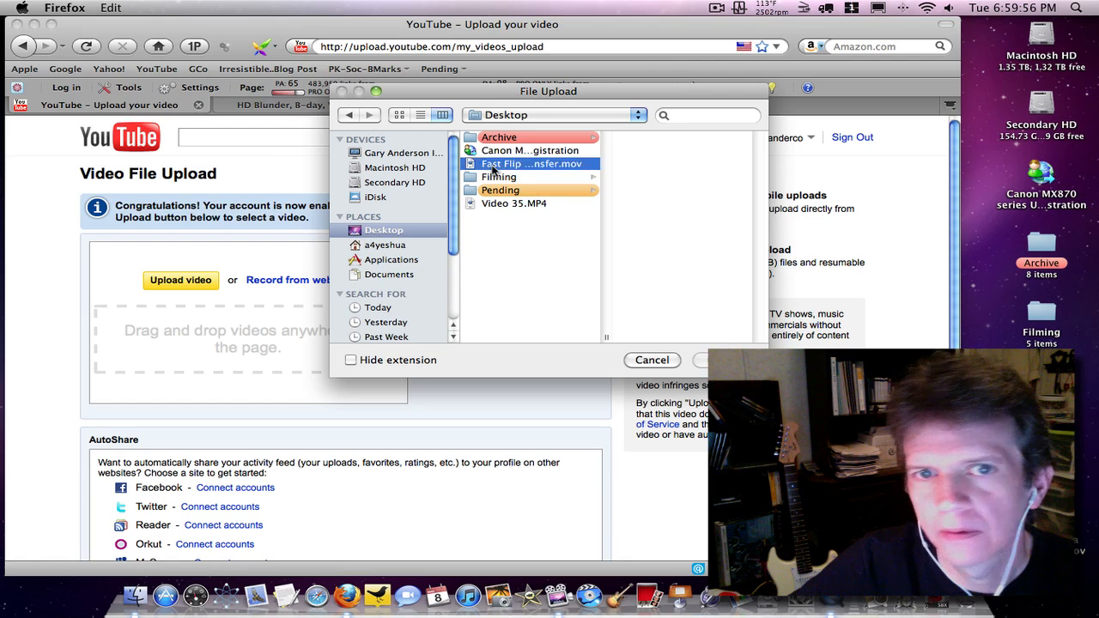
left_click(532, 163)
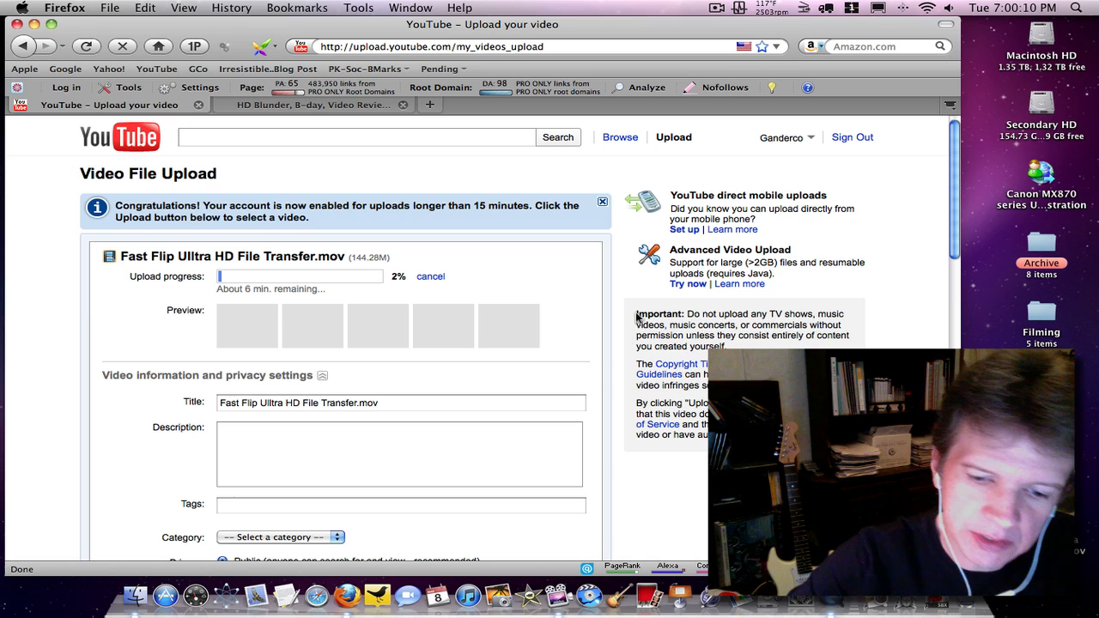
mouse_move(649, 290)
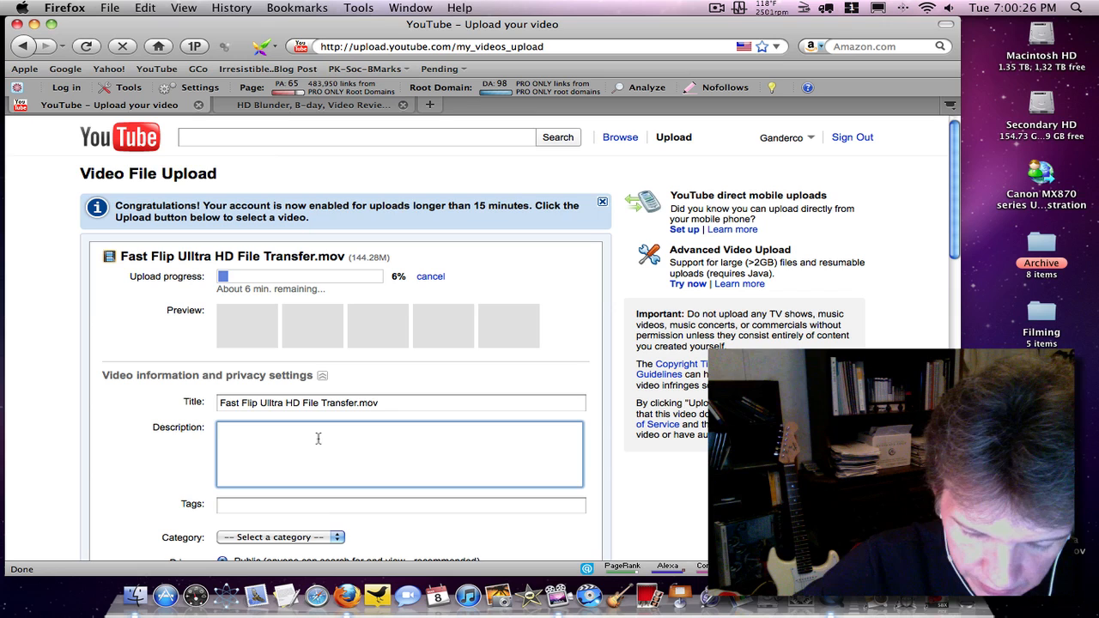
Enter a description about the time a Flip video takes to create and transfer
type("F")
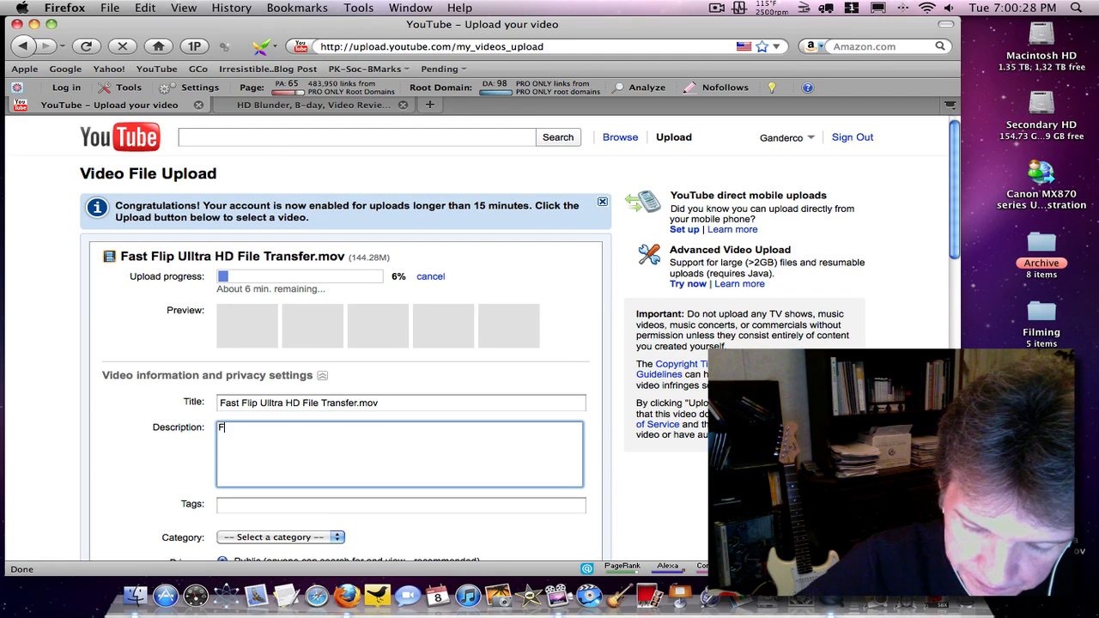
type("lip")
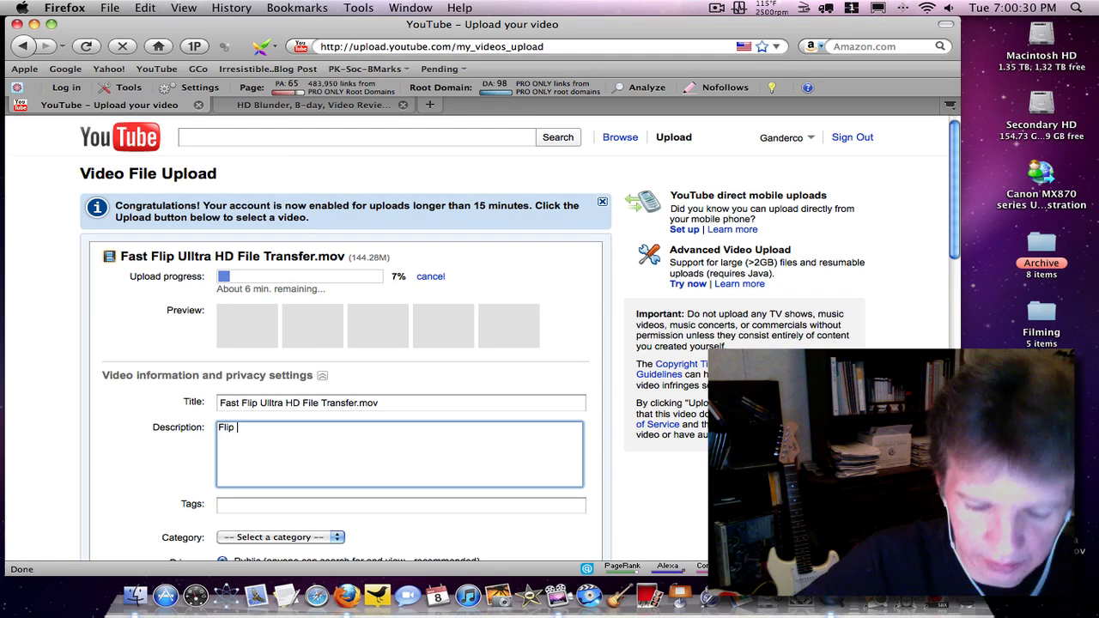
type("Video")
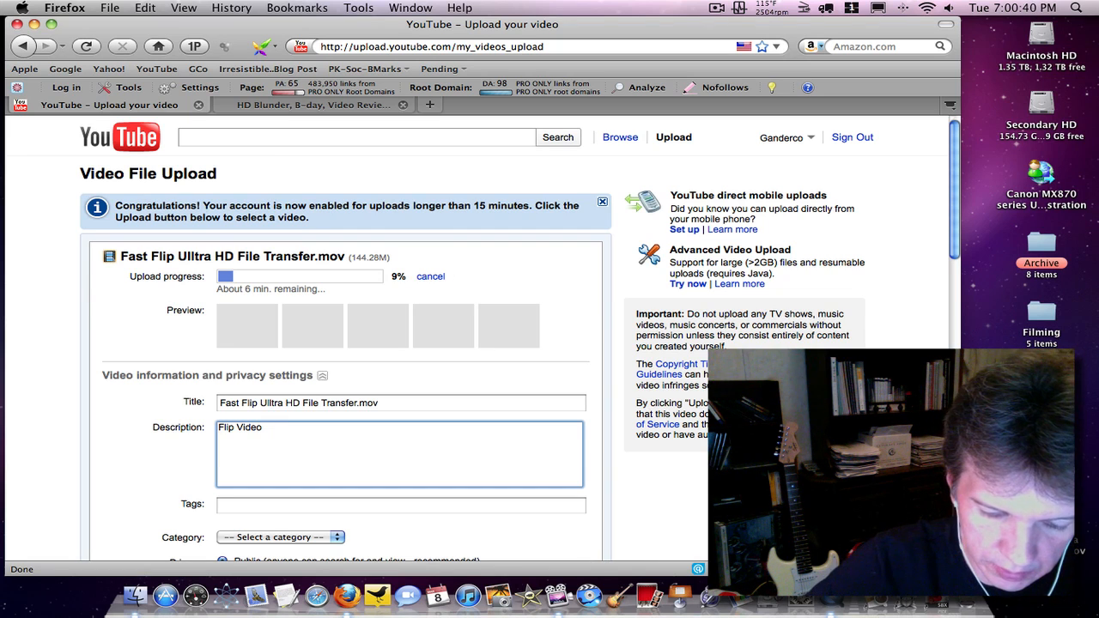
type("Time it t")
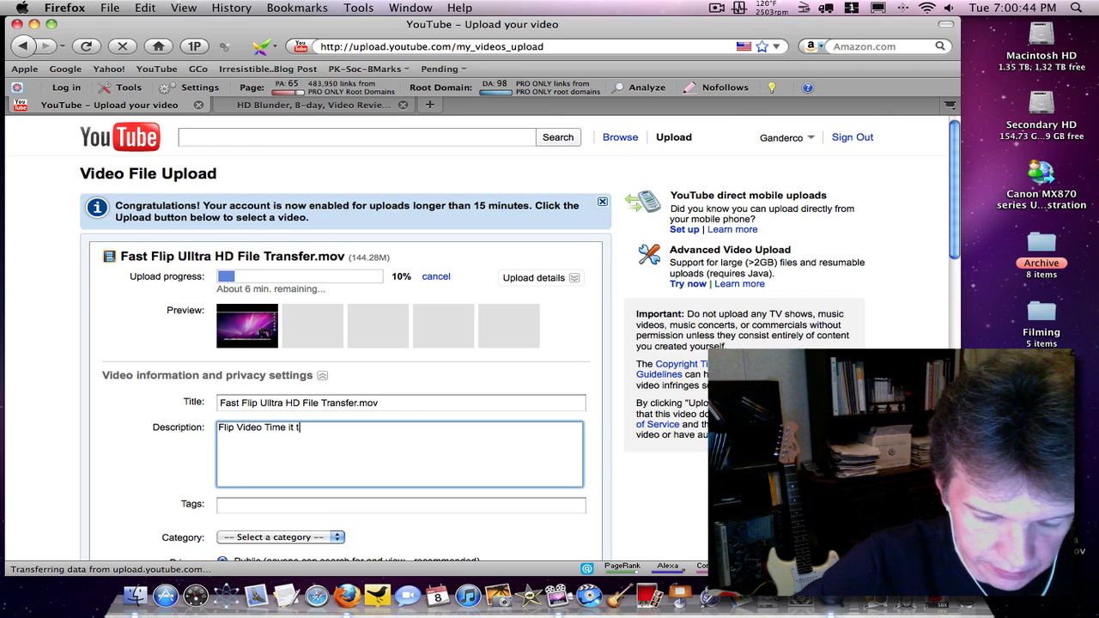
type("akes t")
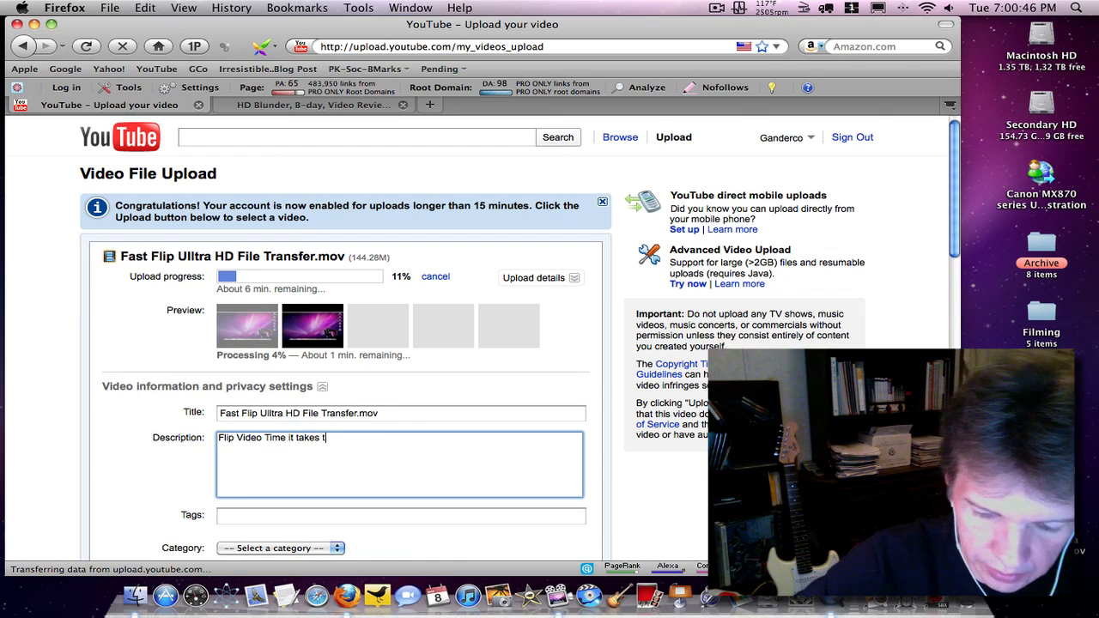
type("o")
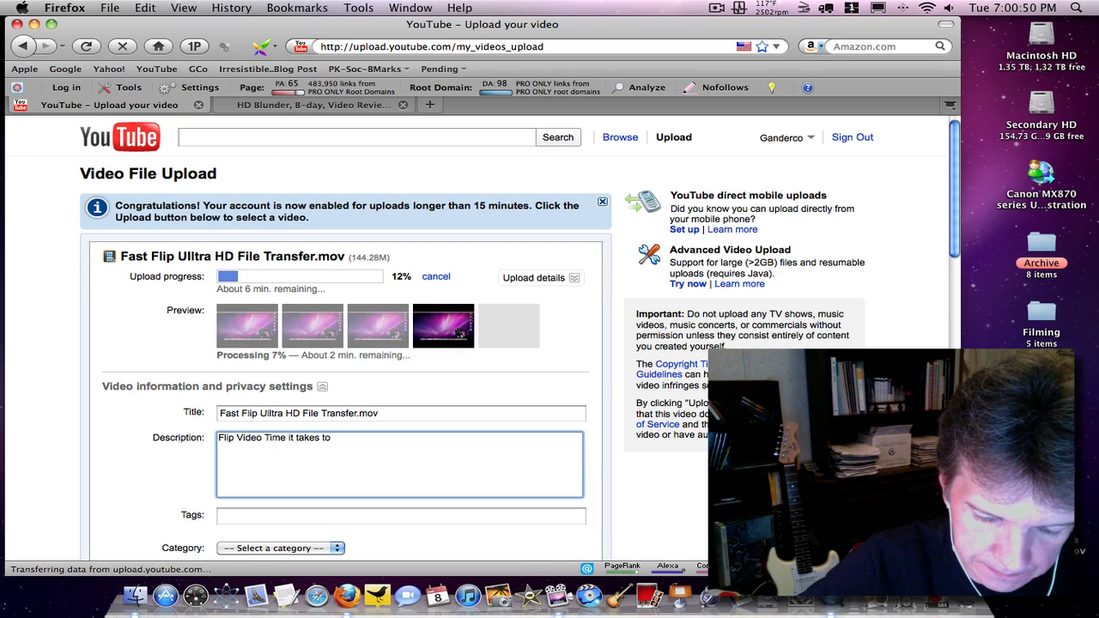
type("create")
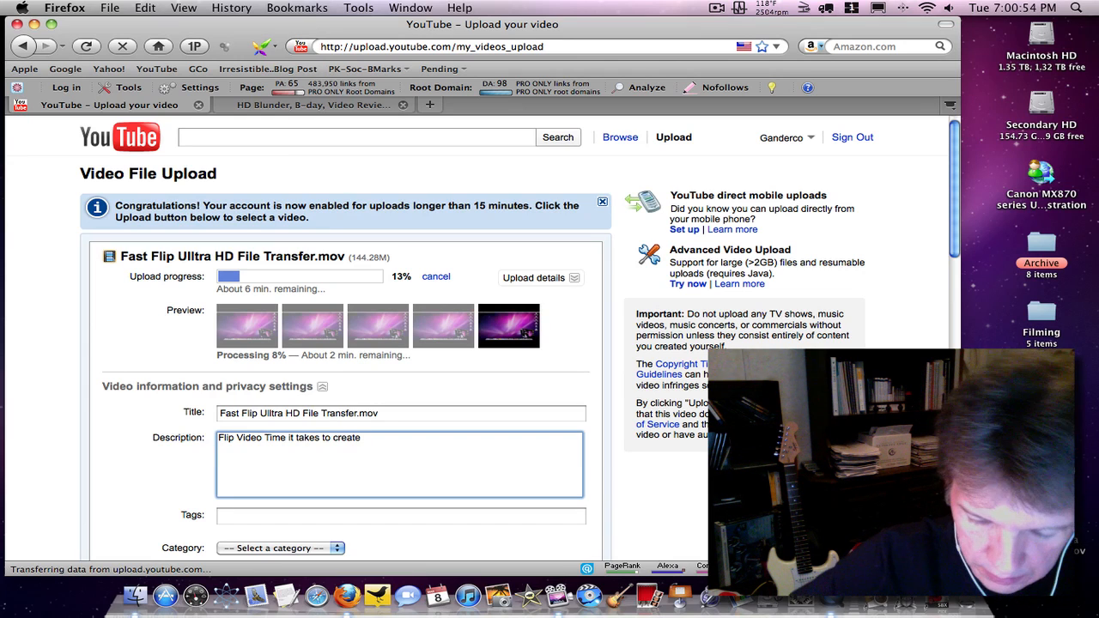
type(", tra")
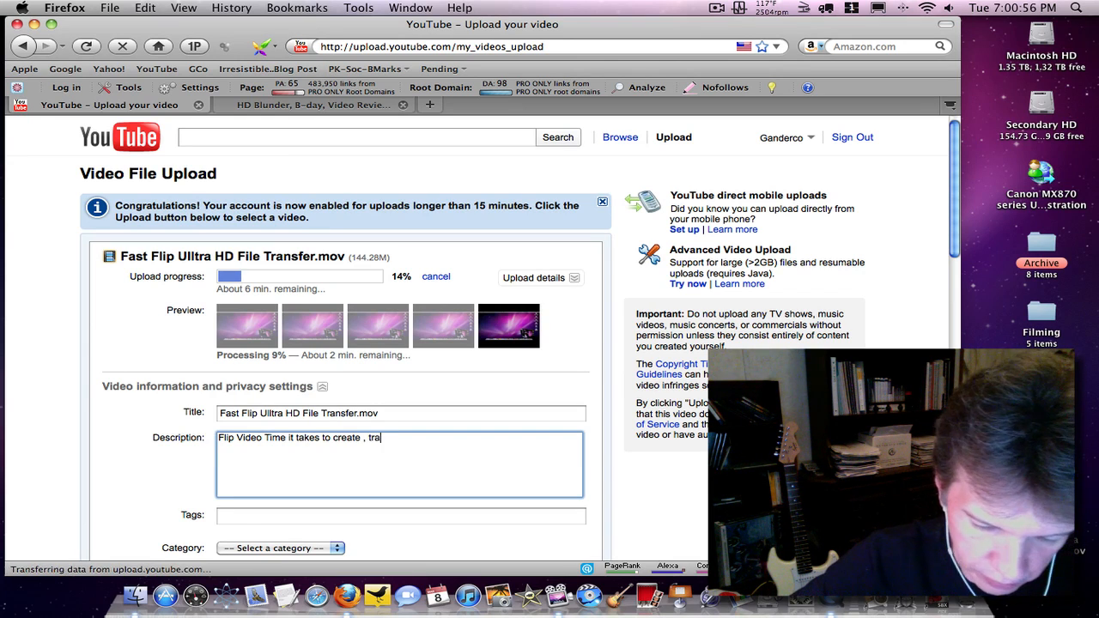
type("nsfere")
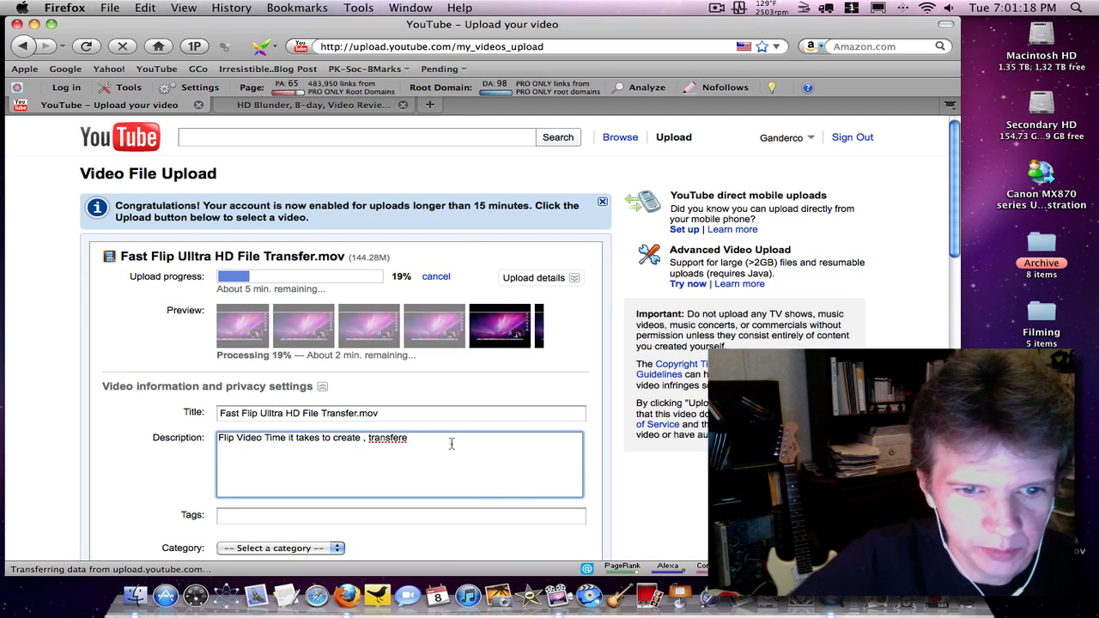
Correct the spelling of transfer and finish the description with upload and 'Hope this helps'
right_click(398, 438)
type(" and uplo")
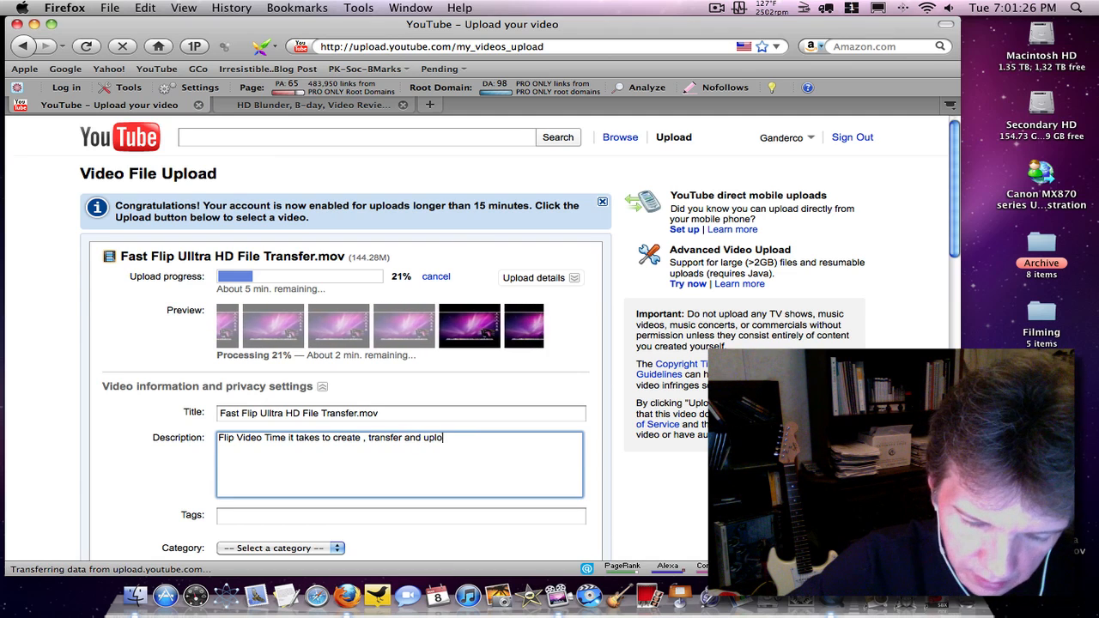
type("ad.")
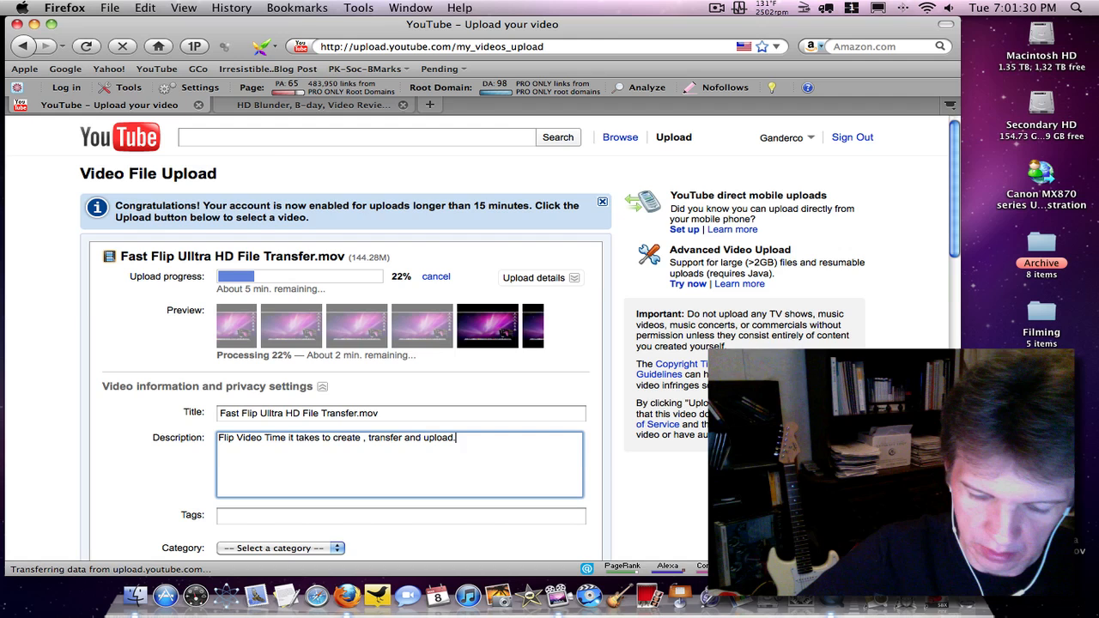
type("Hope this")
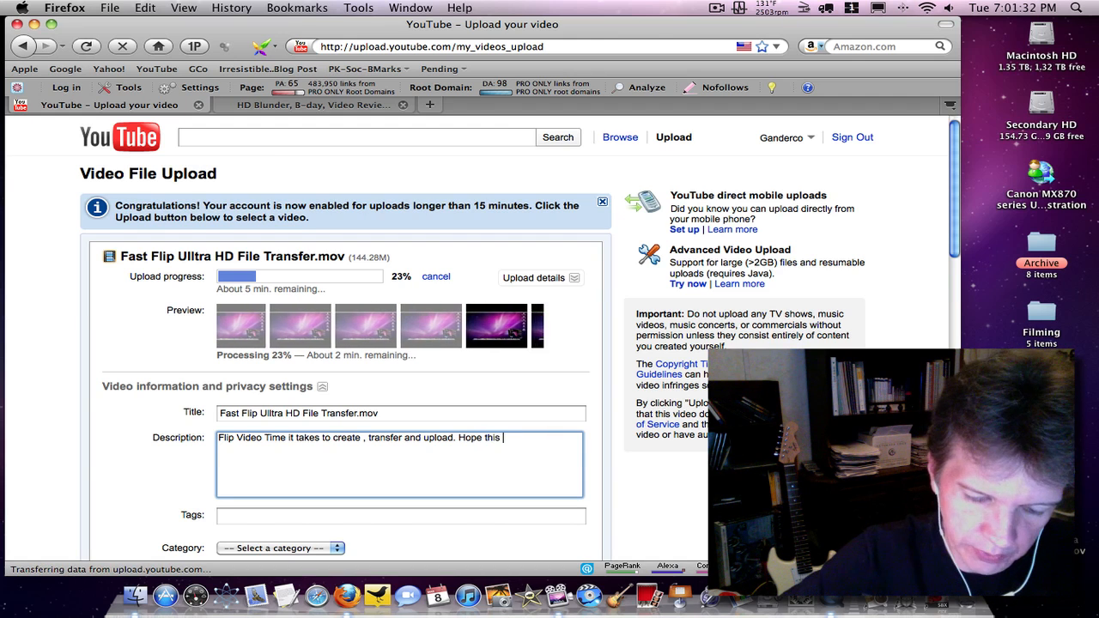
type("helps.")
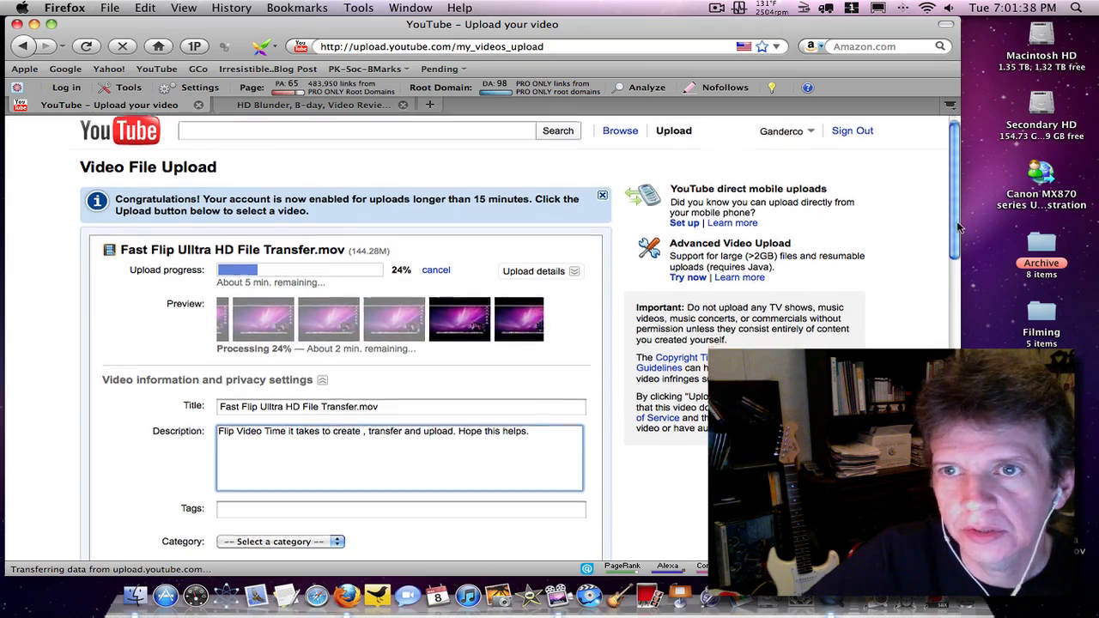
Enter the tags Flip, Video, HD in the Tags field
scroll("down", 3)
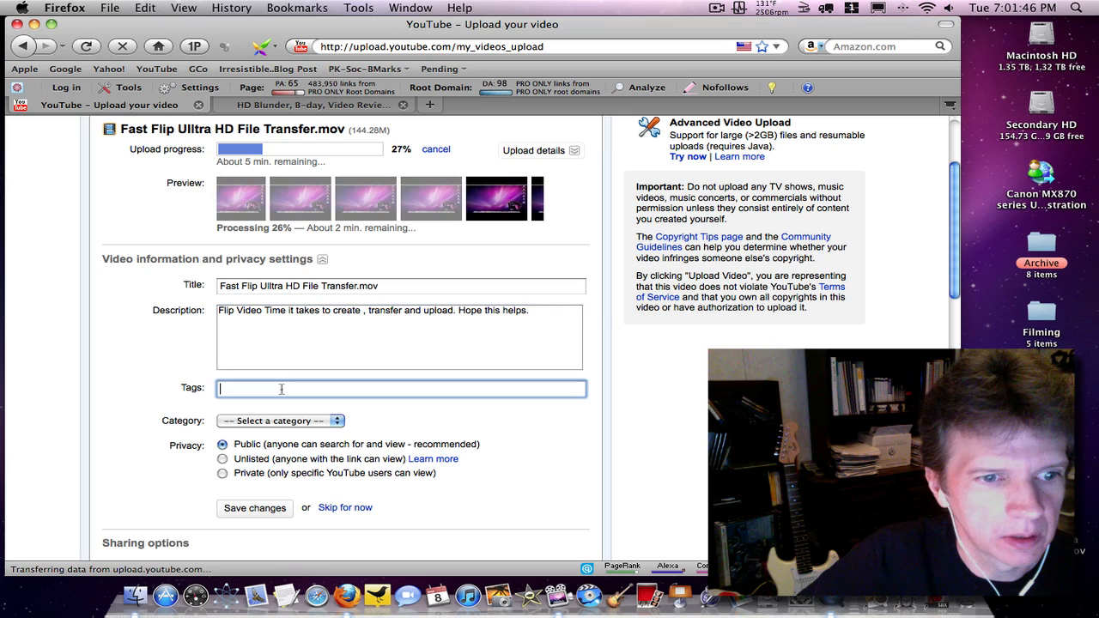
type("Flip, V")
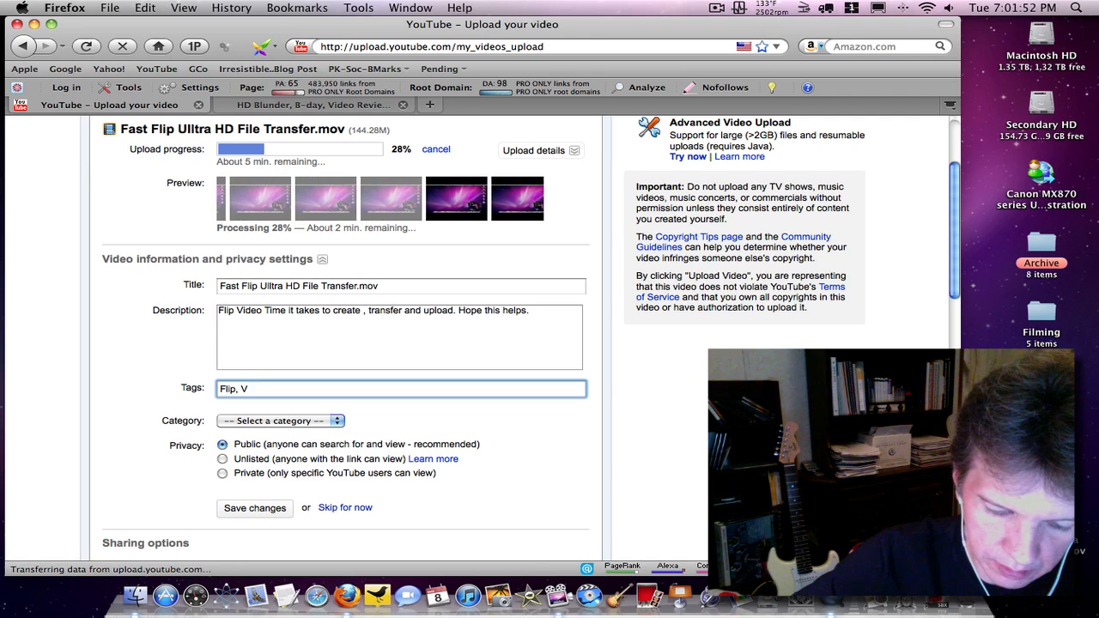
type("ideo")
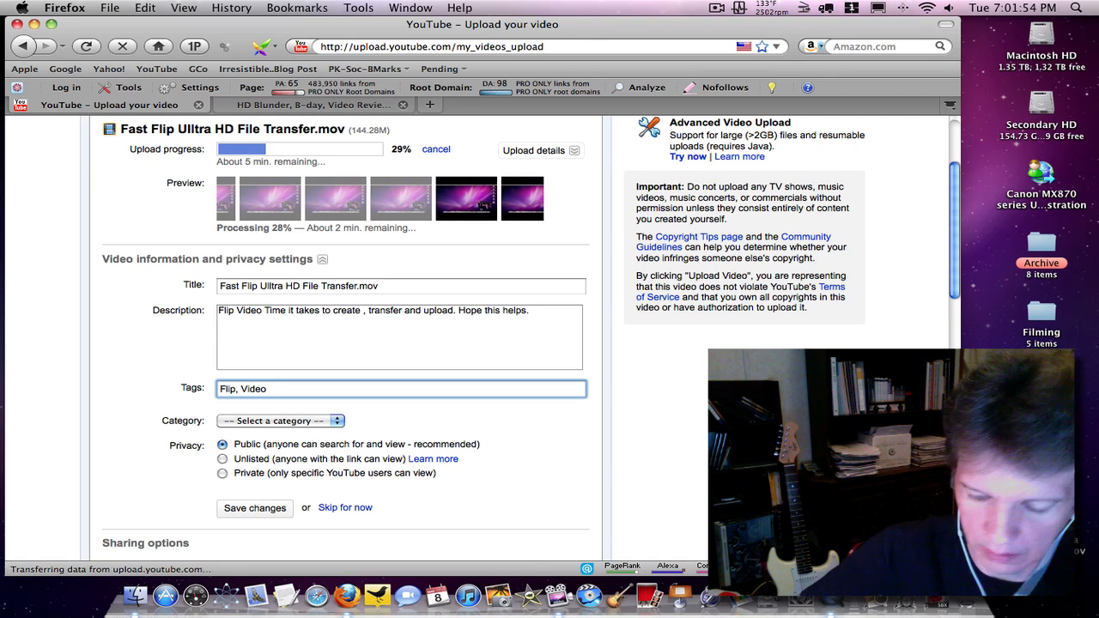
type(",")
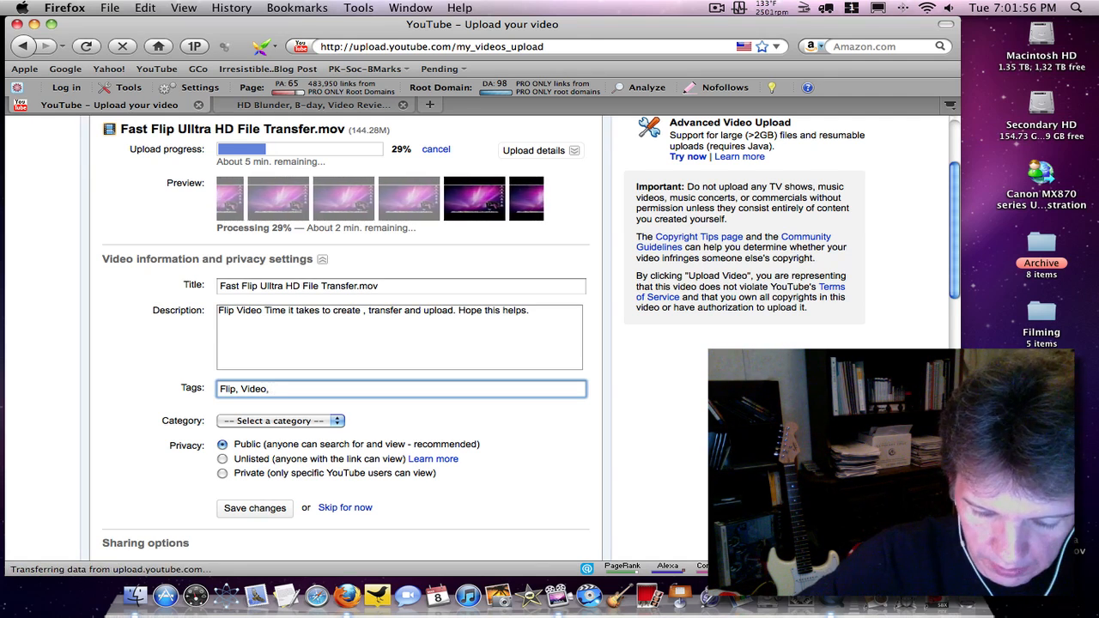
type("H")
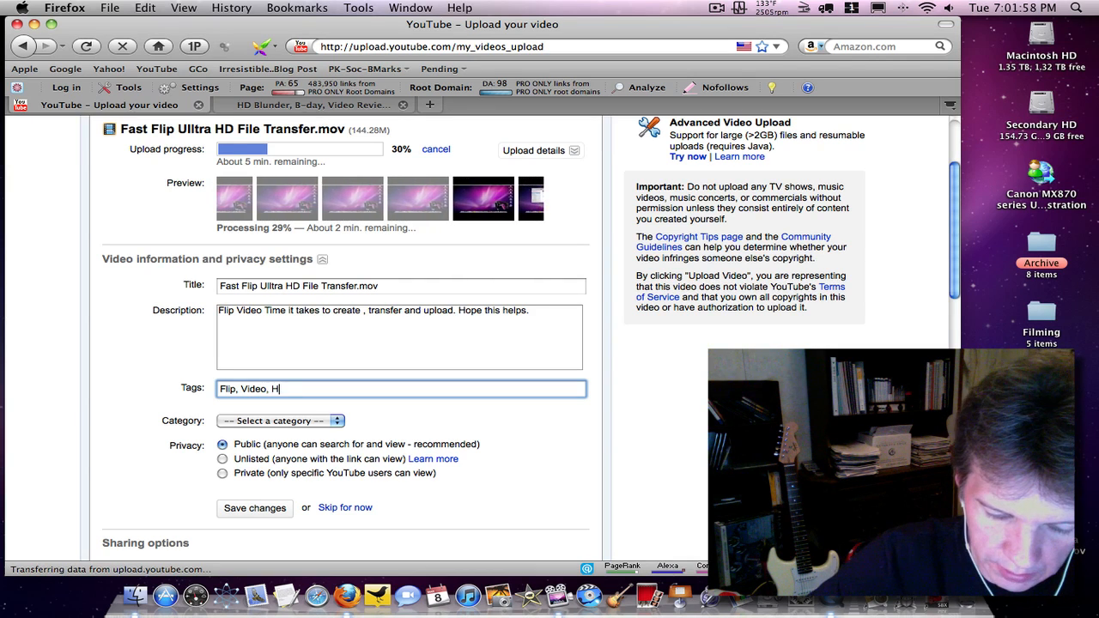
type("D,")
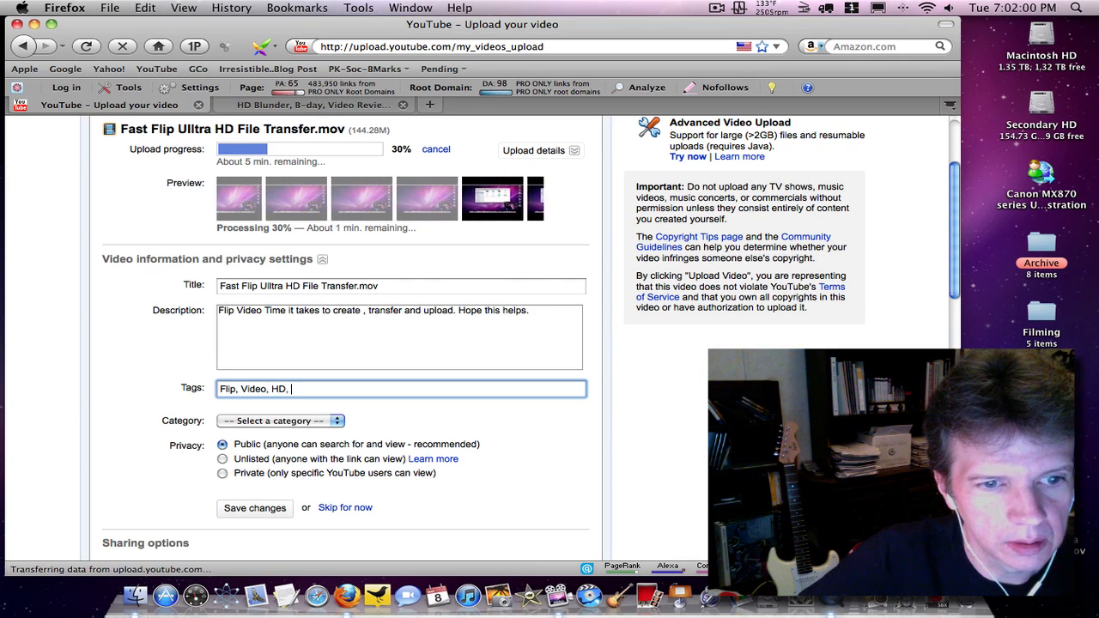
Type a High Definition tag and then backspace it away, leaving Flip, Video, HD
type("H")
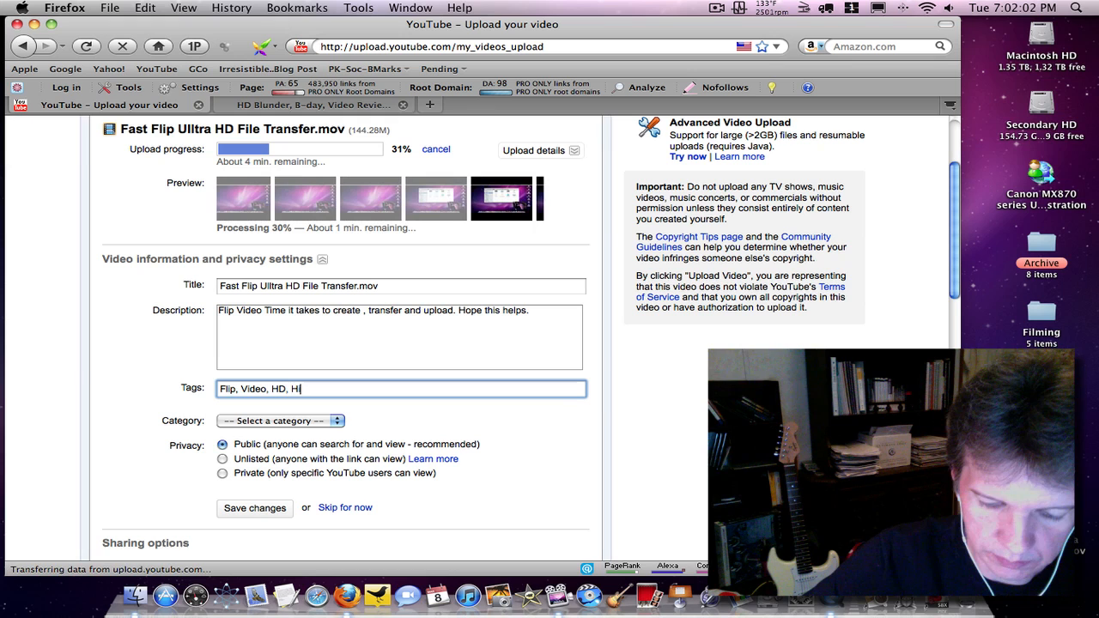
type("igh Deffinit")
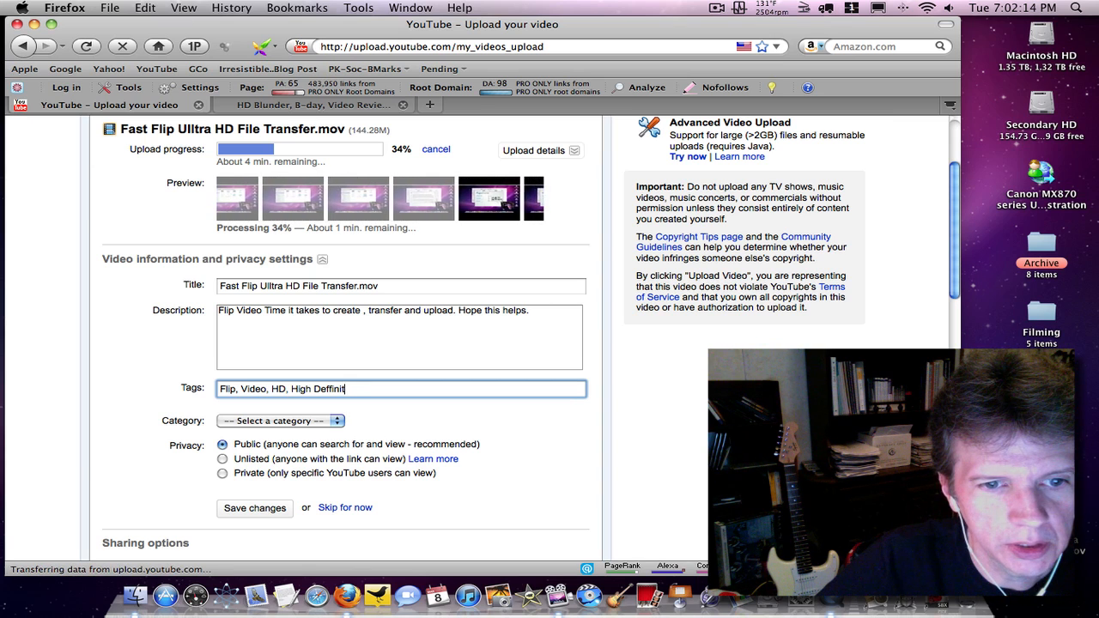
type("ion")
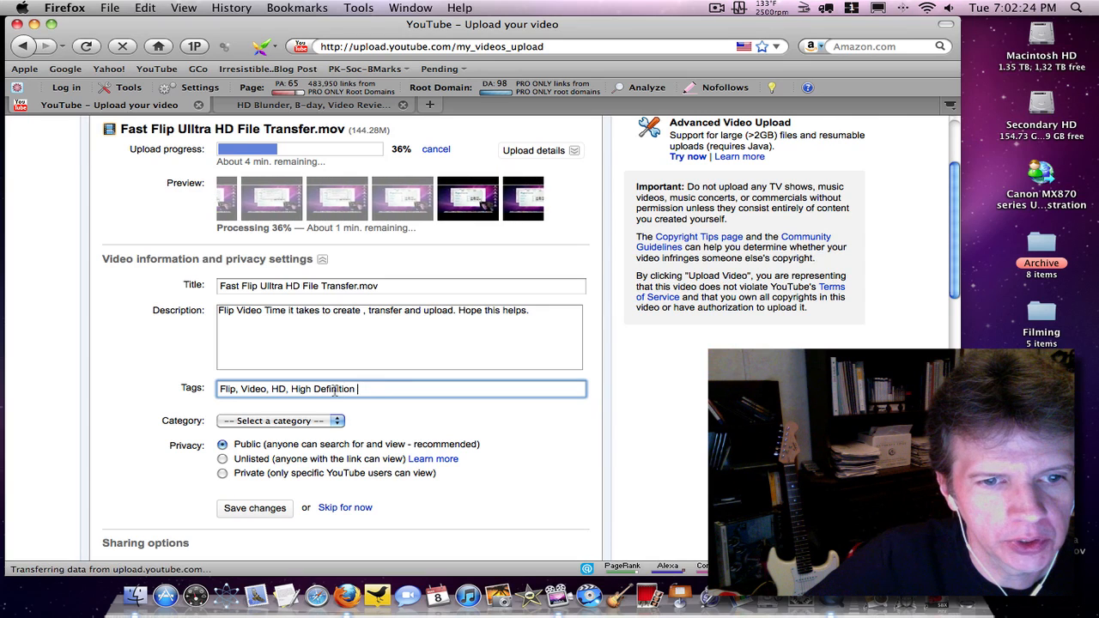
key("backspace")
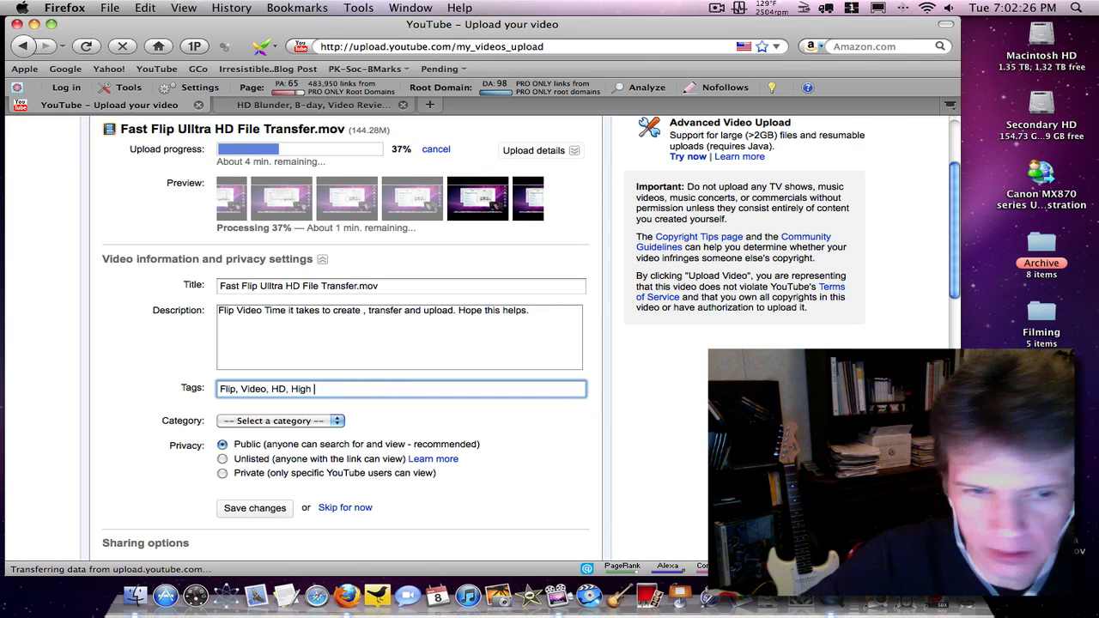
key("Backspace")
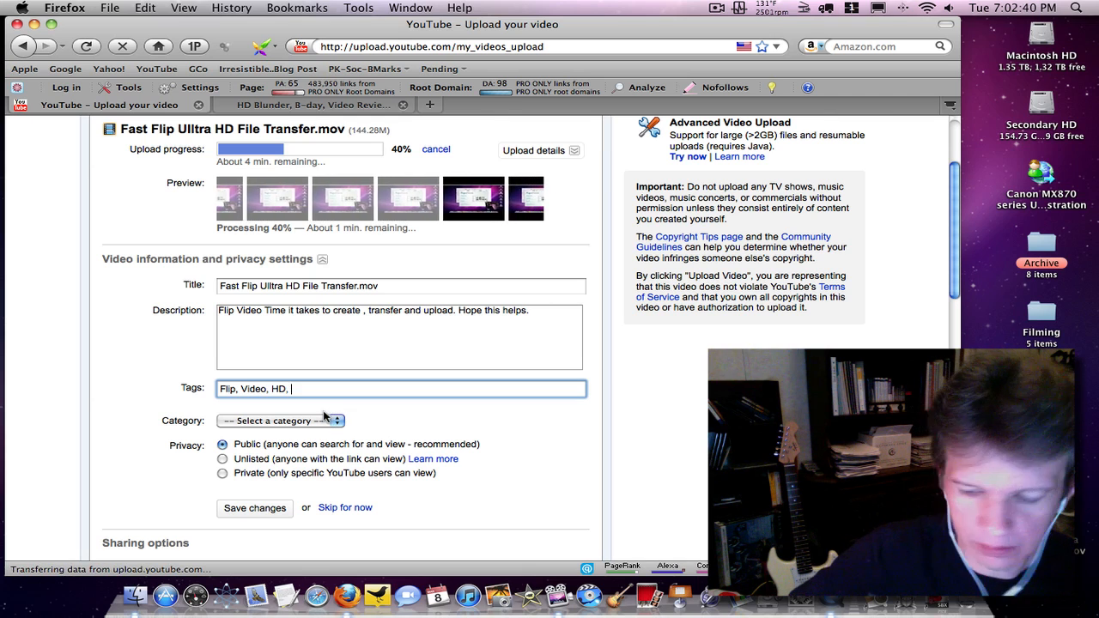
Set the video's category to Howto & Style
left_click(281, 421)
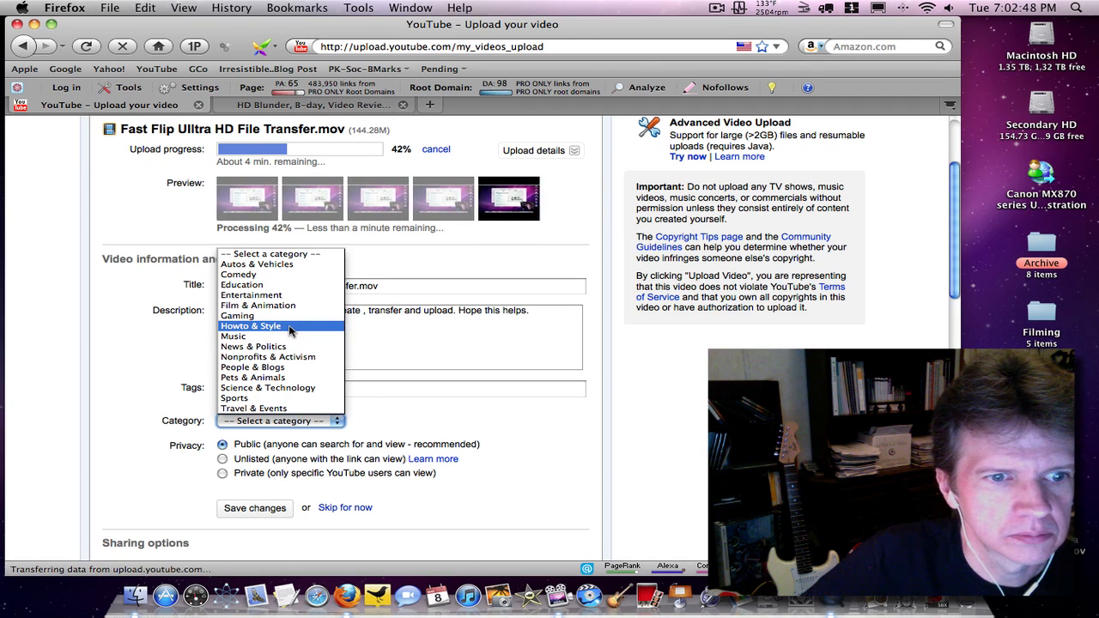
left_click(251, 326)
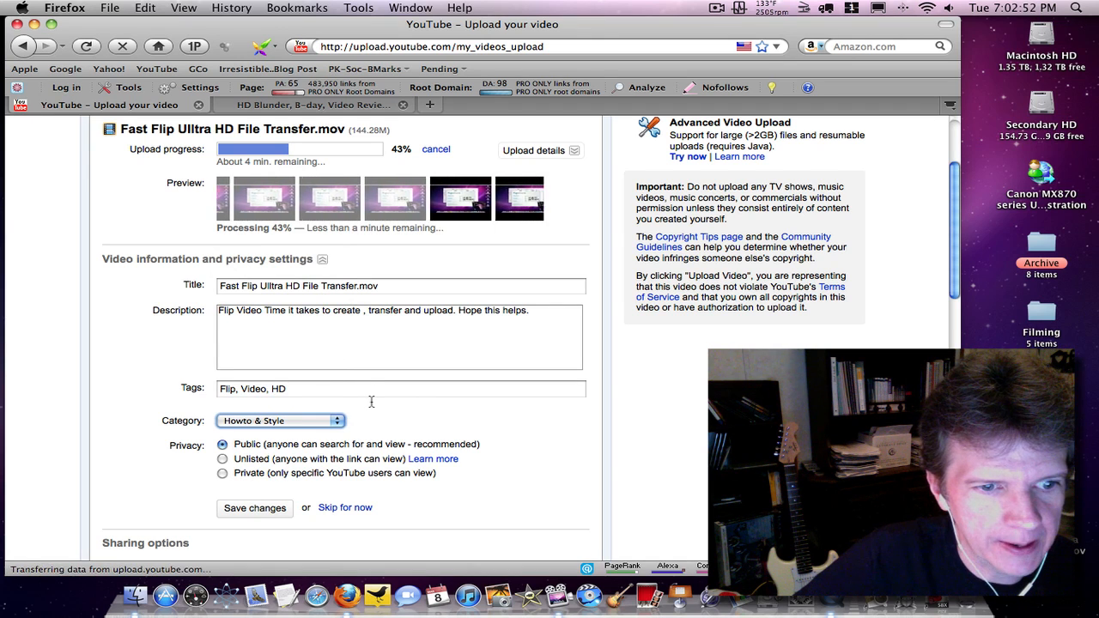
mouse_move(436, 407)
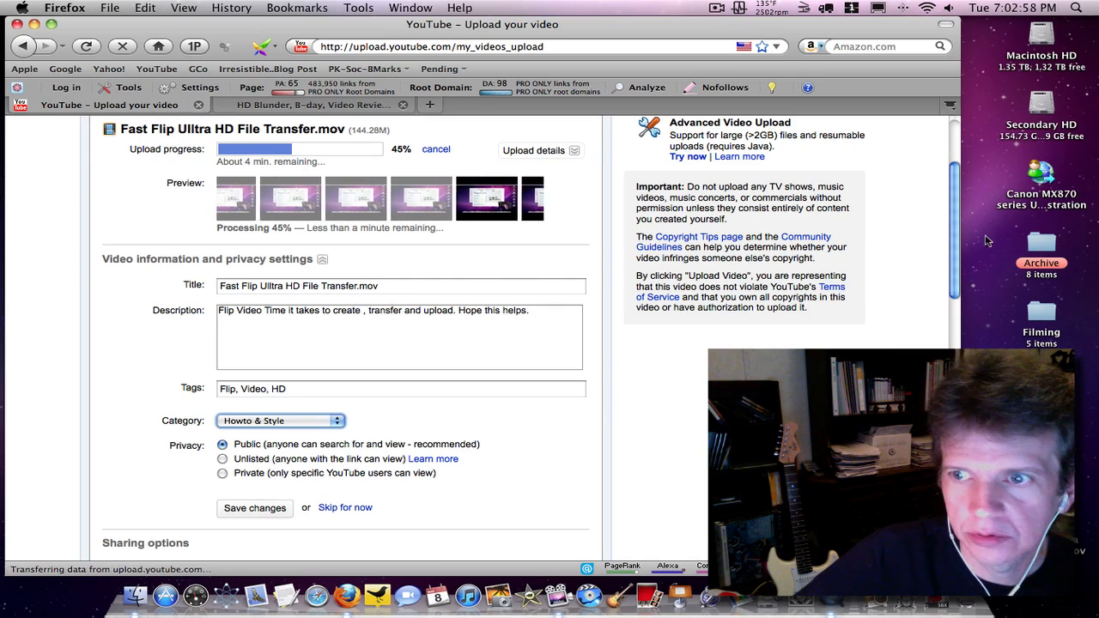
scroll("down", 3)
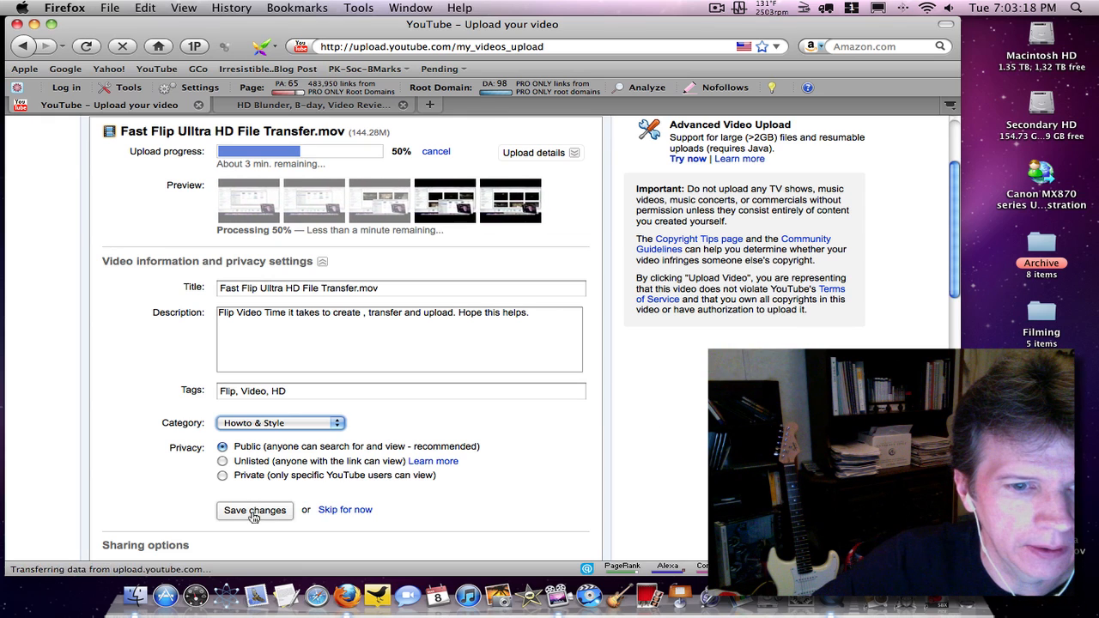
Save changes to the video's information and privacy settings while the upload continues
left_click(254, 510)
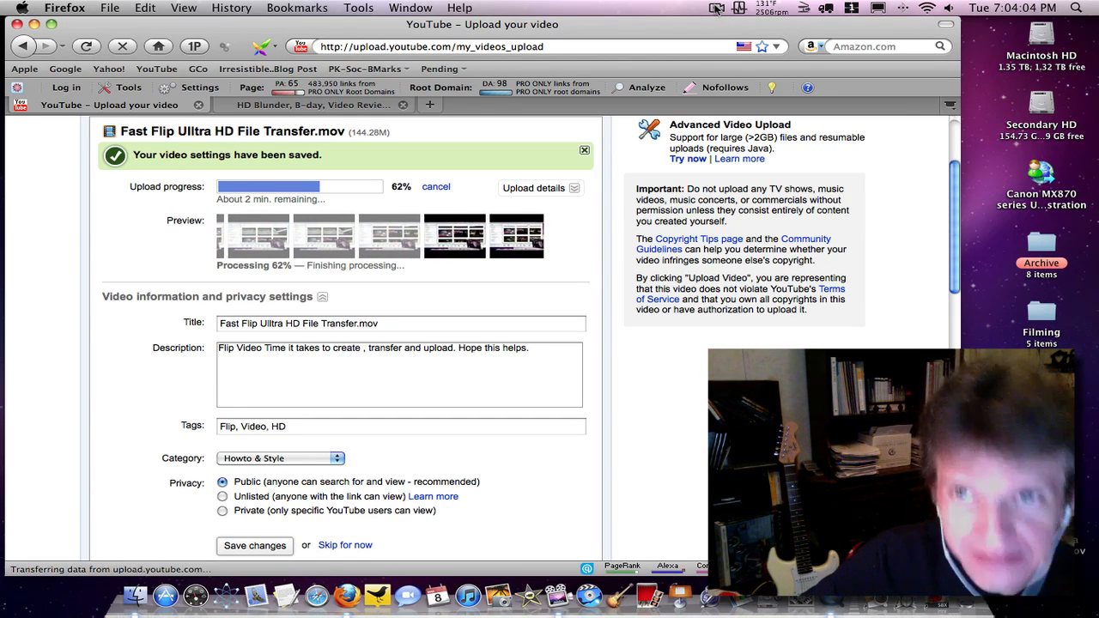
left_click(716, 7)
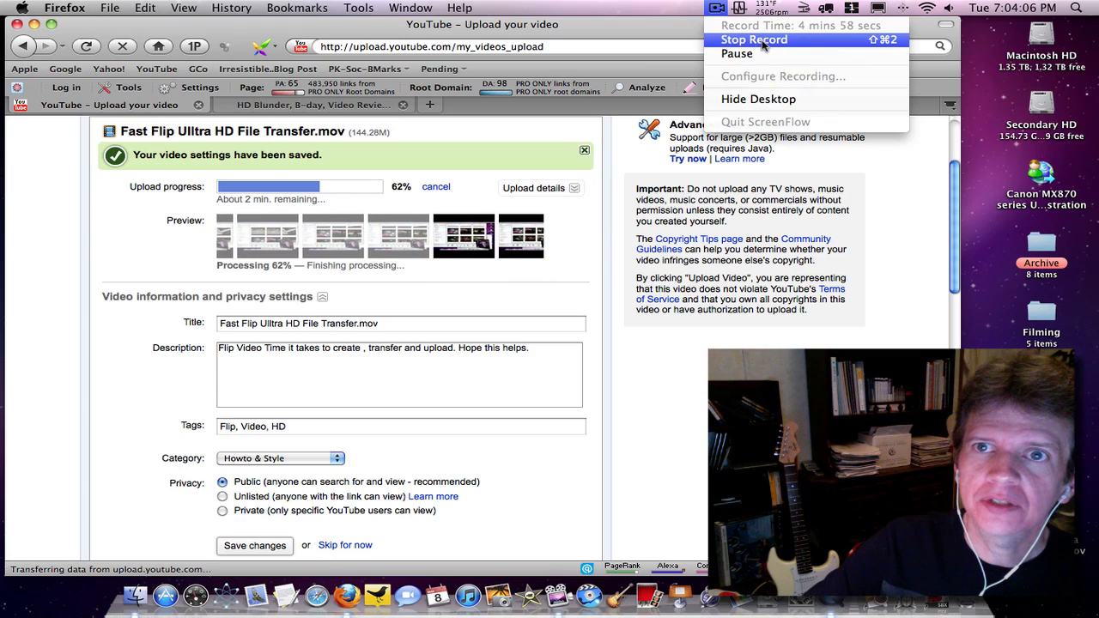